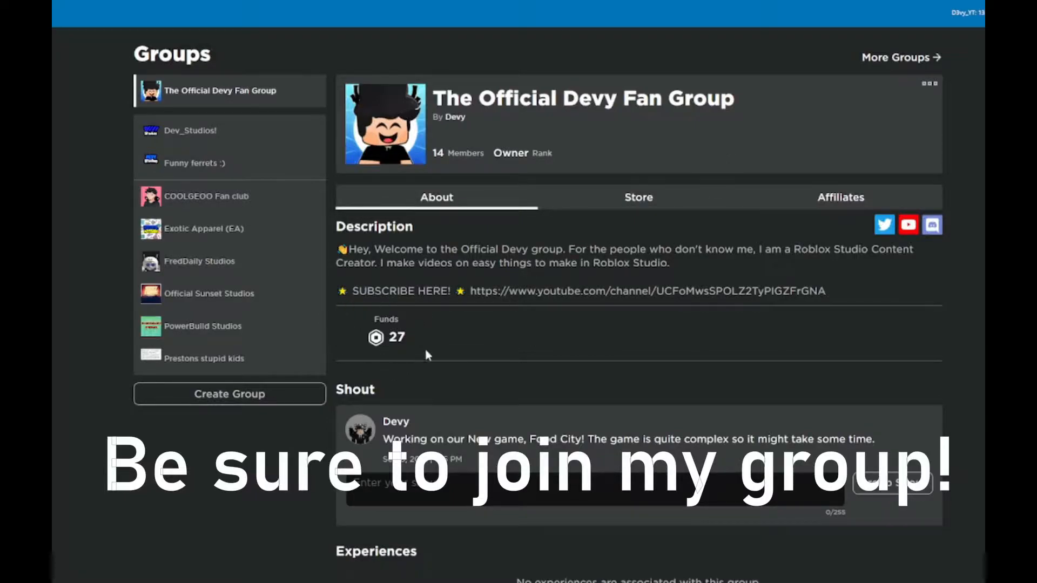
{"action": "mouse_move", "coordinate": [611, 389]}
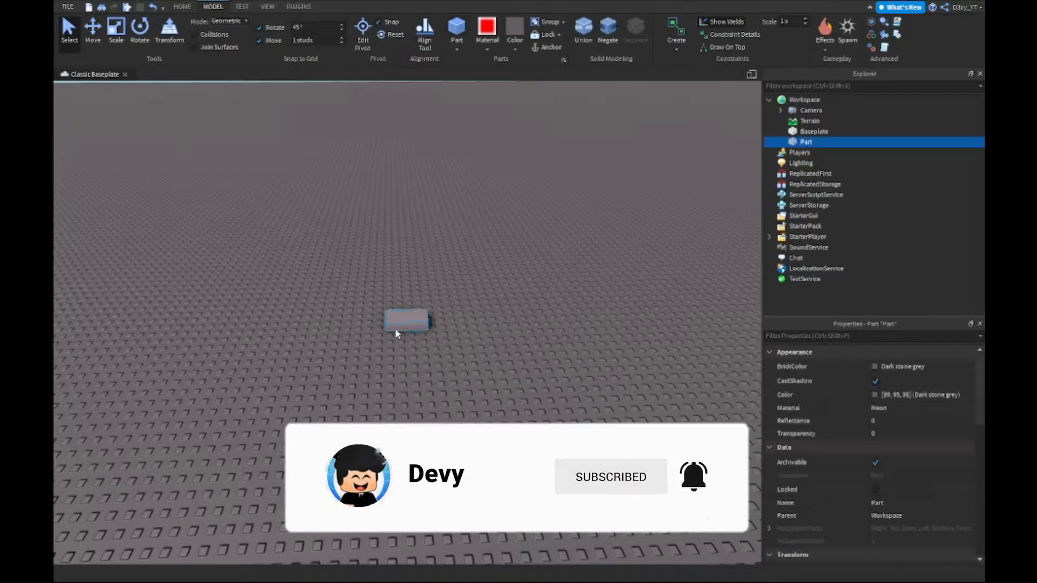
- Scale the part into a thin flat square tile on the baseplate and deselect it
{"action": "left_click", "coordinate": [115, 28]}
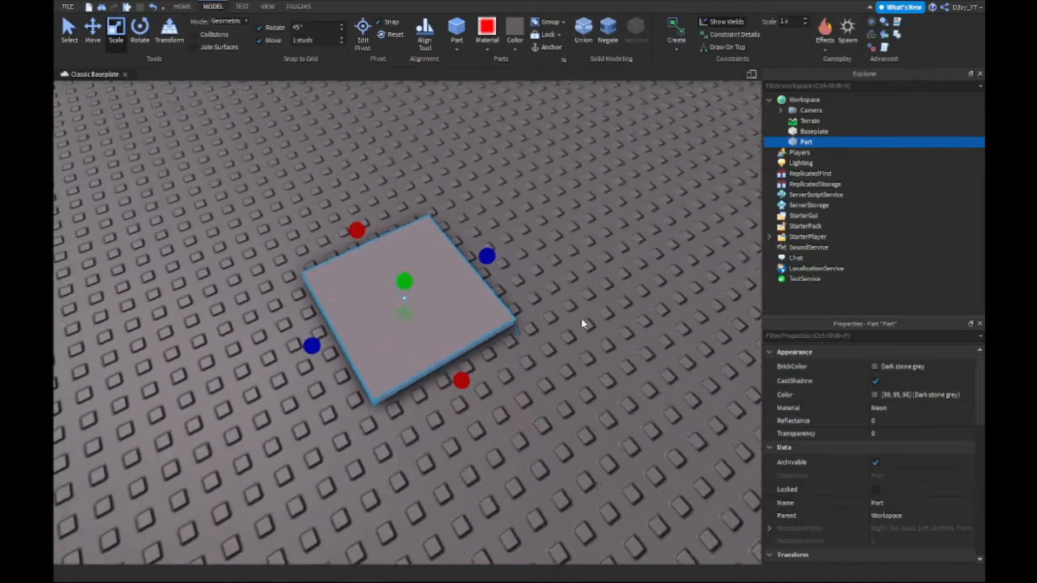
{"action": "left_click", "coordinate": [514, 28]}
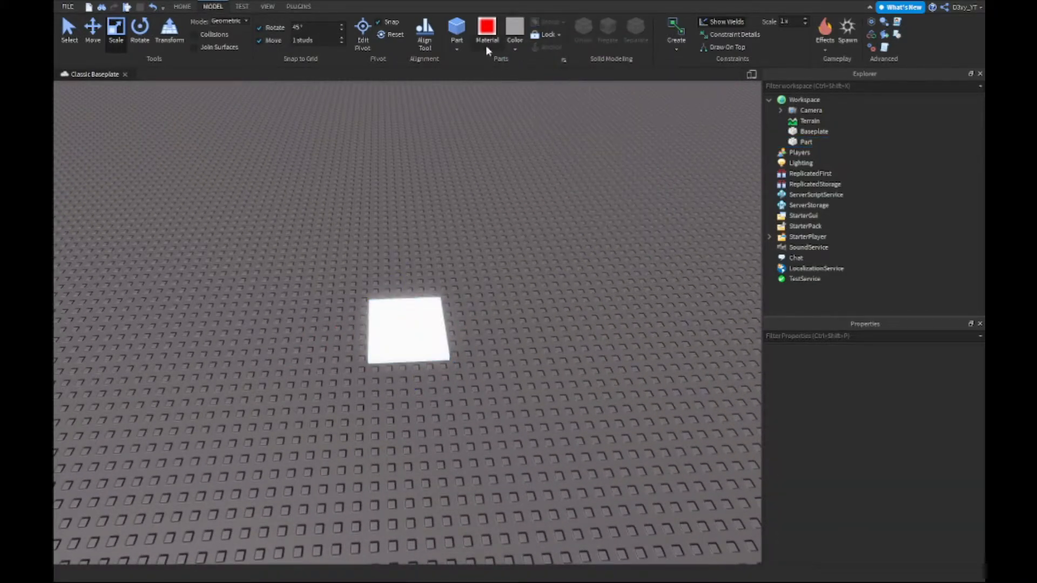
- Set the tile's Material to Smooth Plastic and turn off CastShadow
{"action": "left_click", "coordinate": [487, 27]}
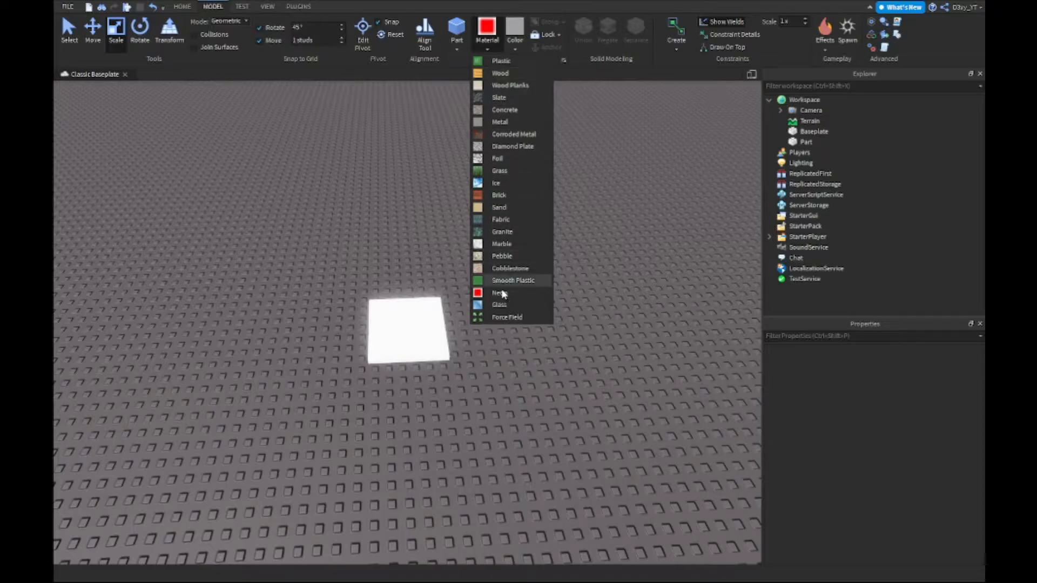
{"action": "left_click", "coordinate": [496, 292]}
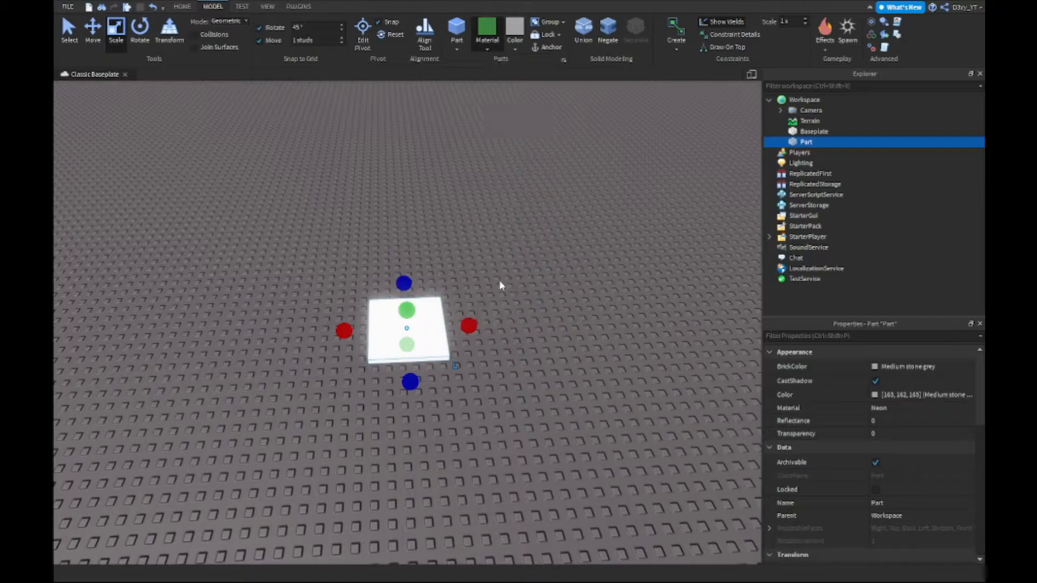
{"action": "left_click", "coordinate": [504, 286]}
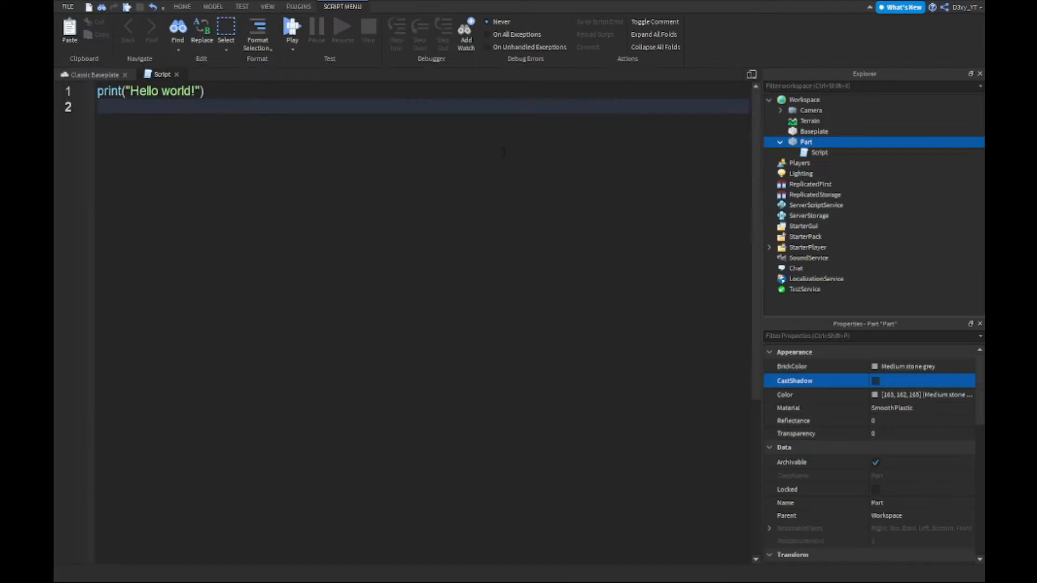
- Replace the print line with a loop waiting 0.4s and setting script.Parent.BrickColor = BrickColor.Random()
{"action": "key", "text": "ctrl+a"}
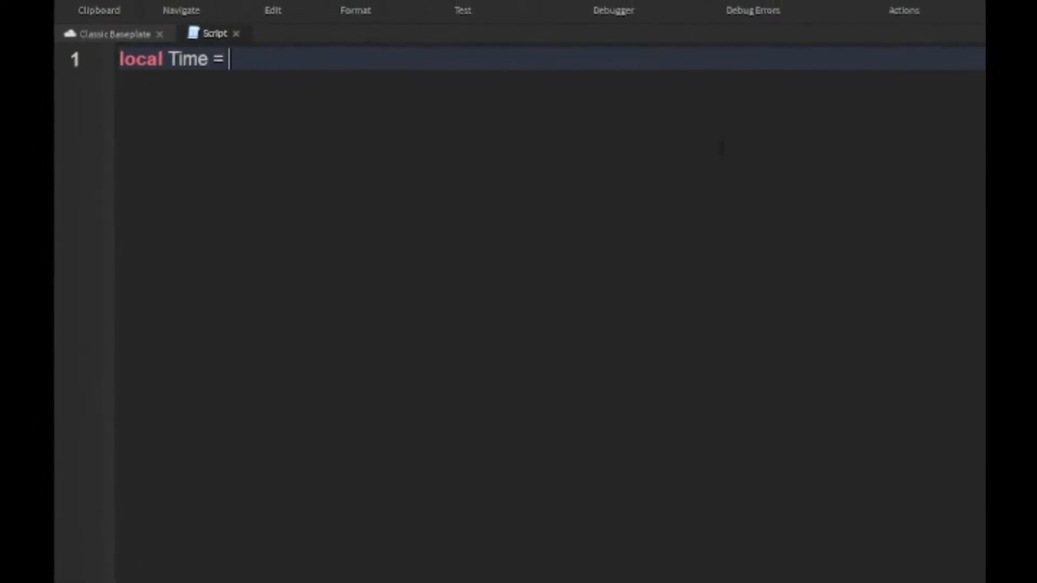
{"action": "type", "text": "0.4"}
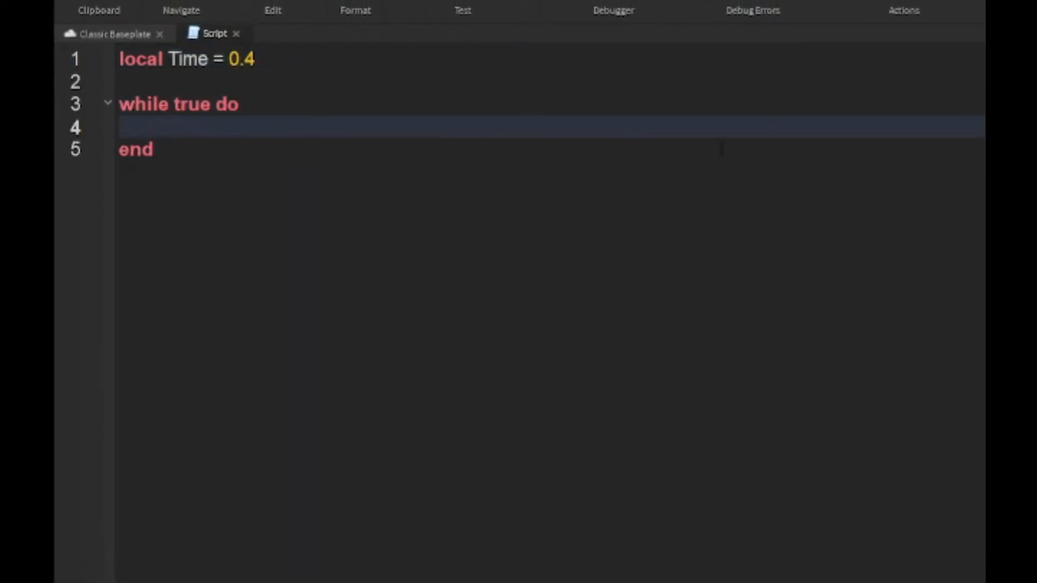
{"action": "type", "text": "wait(Time)"}
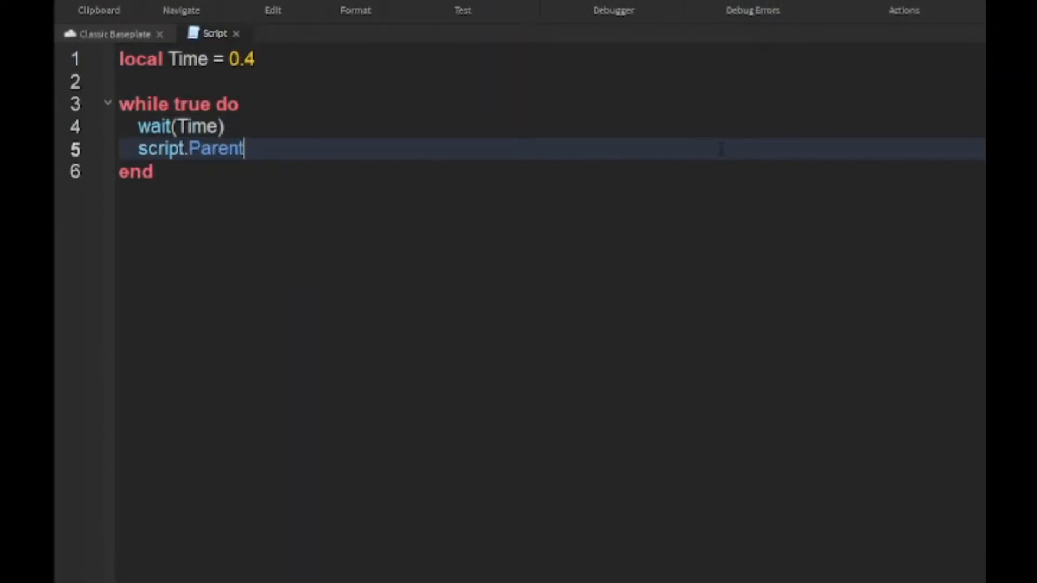
{"action": "type", "text": ".BrickColor = BrickColor.Random()"}
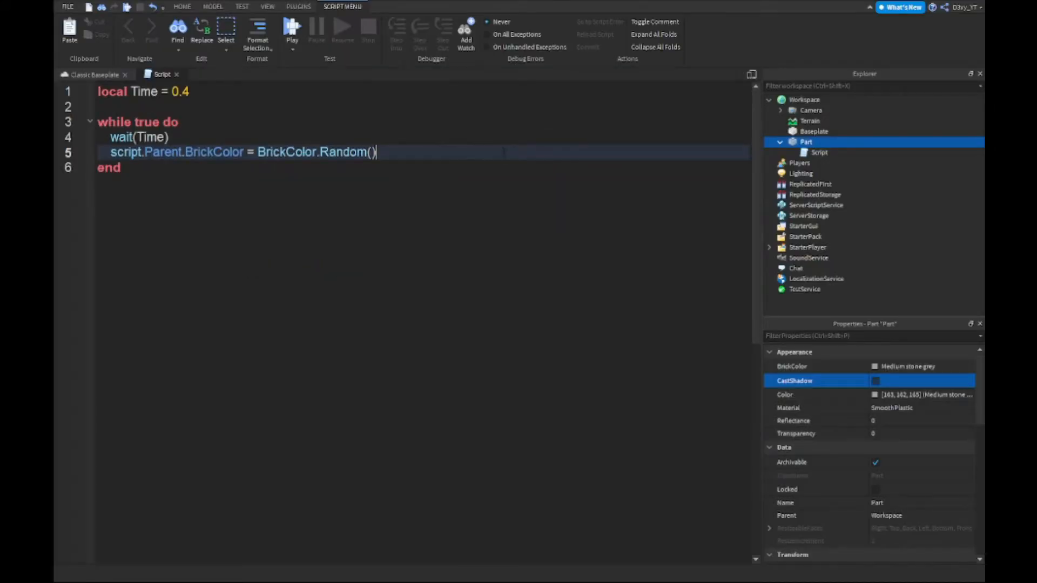
{"action": "key", "text": "ctrl+a"}
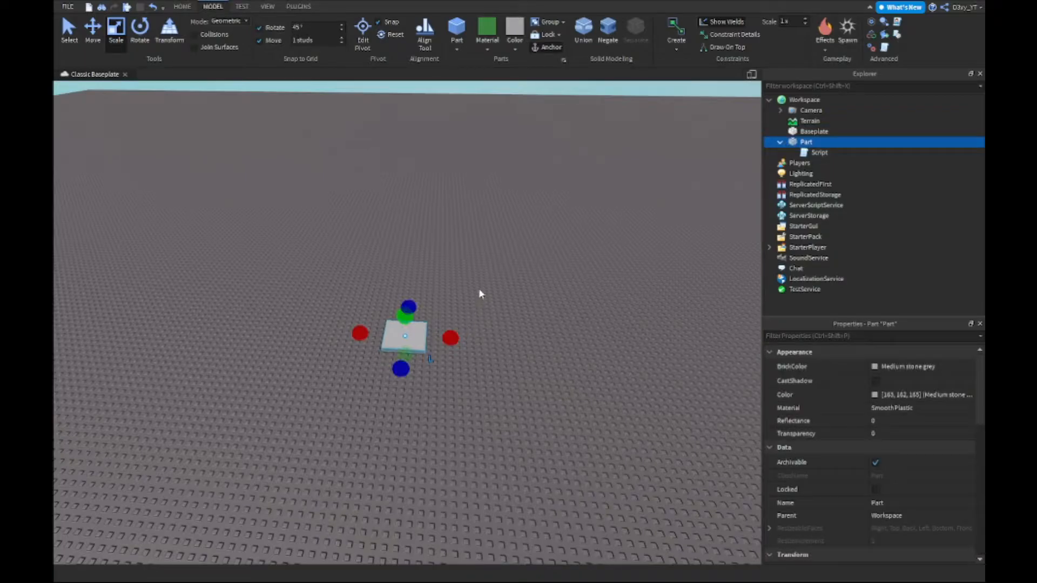
- Duplicate the tile with the Move tool into a strip of alternating light and dark tiles
{"action": "left_click", "coordinate": [780, 142]}
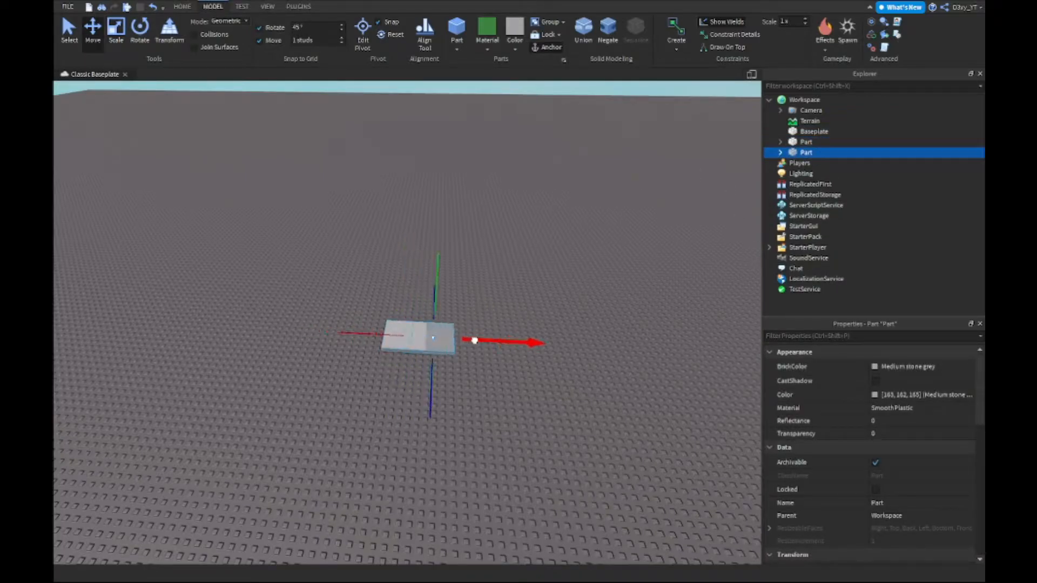
{"action": "left_click", "coordinate": [512, 31]}
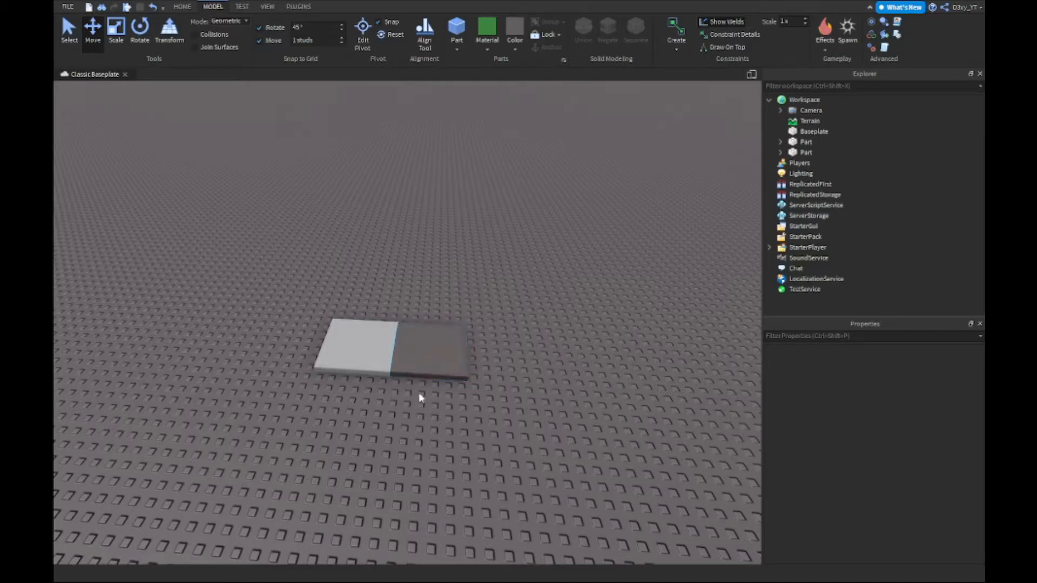
{"action": "mouse_move", "coordinate": [488, 375]}
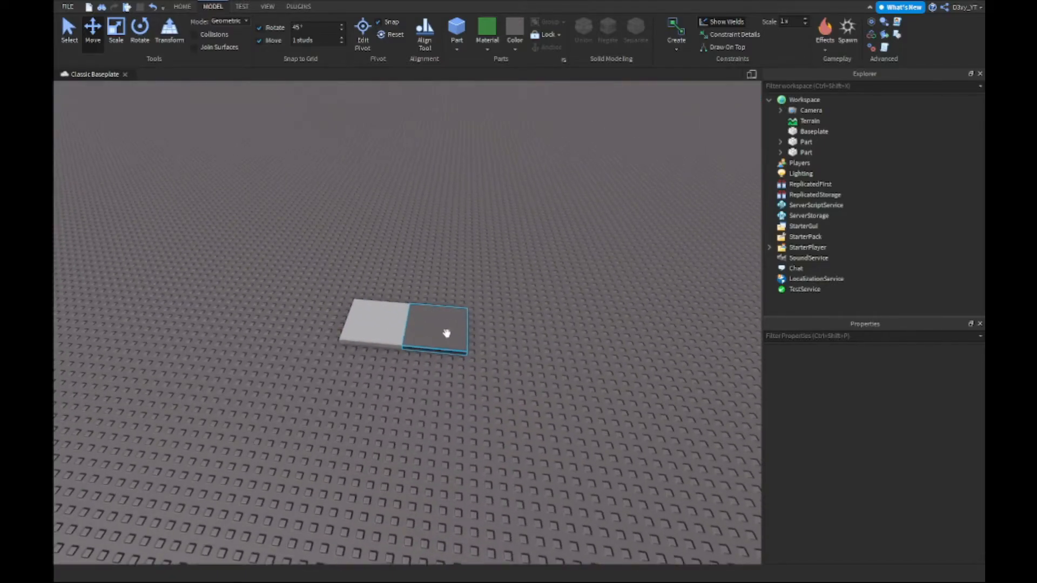
{"action": "left_click", "coordinate": [376, 335]}
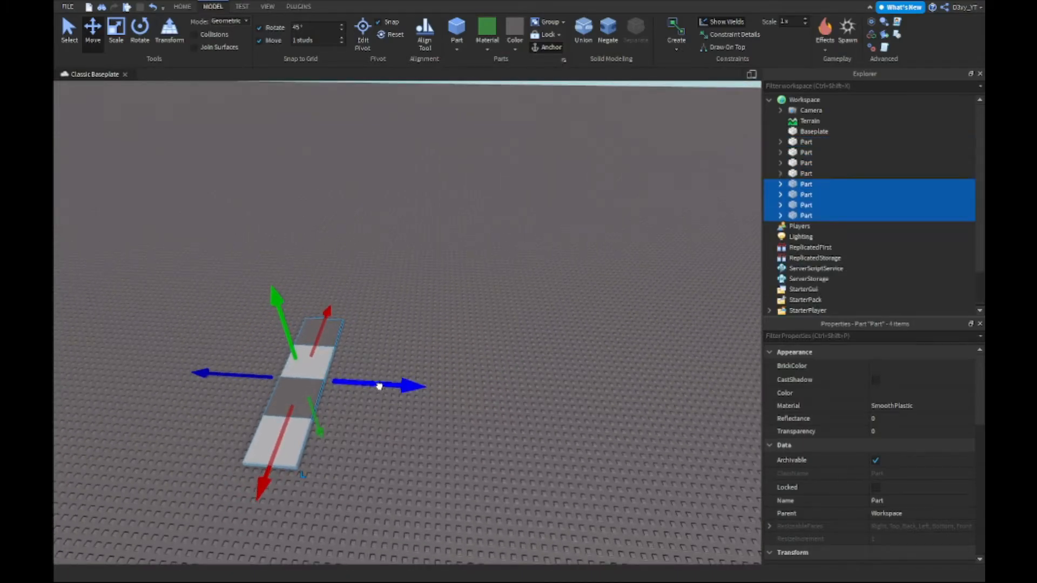
- Drag the copied strip beside the first to complete the 4x4 checkerboard
{"action": "left_click_drag", "start_coordinate": [377, 386], "coordinate": [437, 386]}
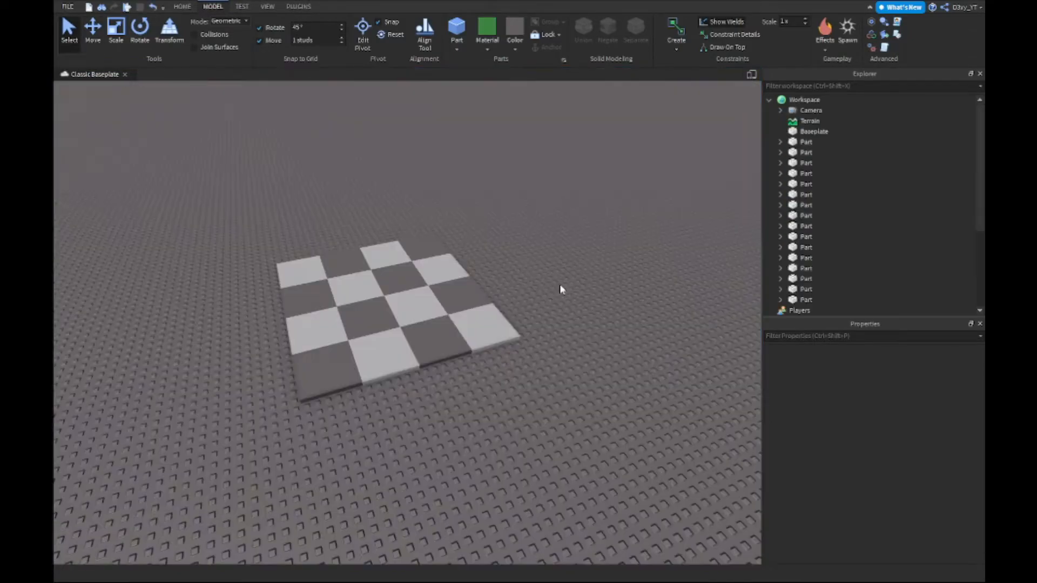
- Select all tiles, set Material to Neon and watch them flash in the playtest
{"action": "left_click", "coordinate": [806, 142]}
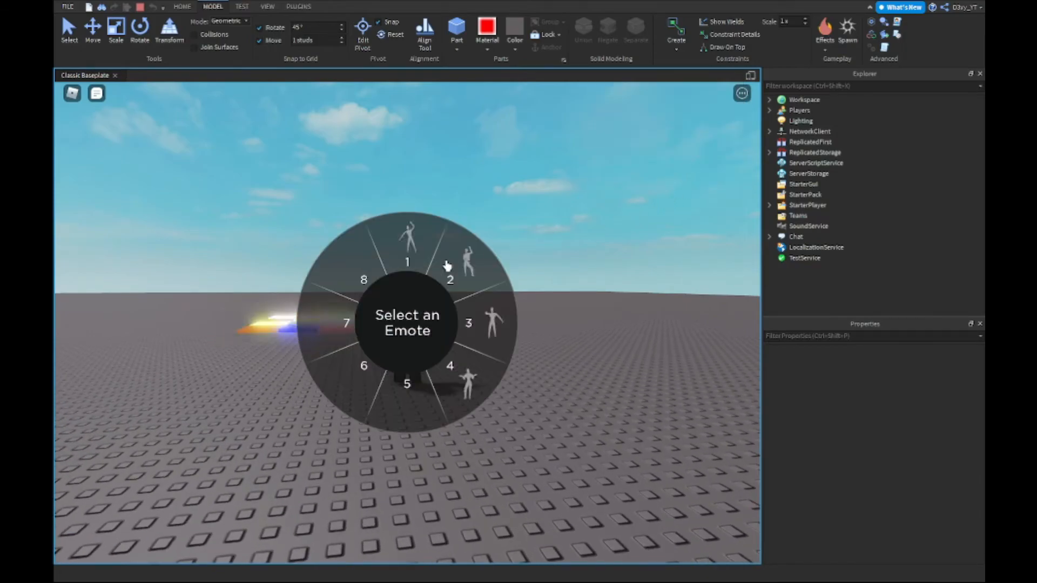
{"action": "left_click", "coordinate": [465, 258]}
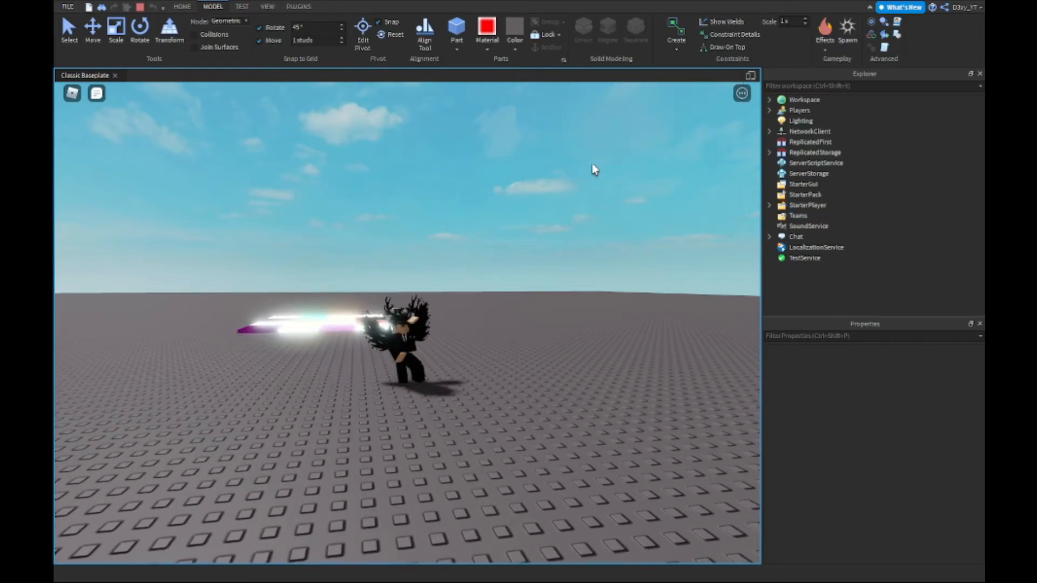